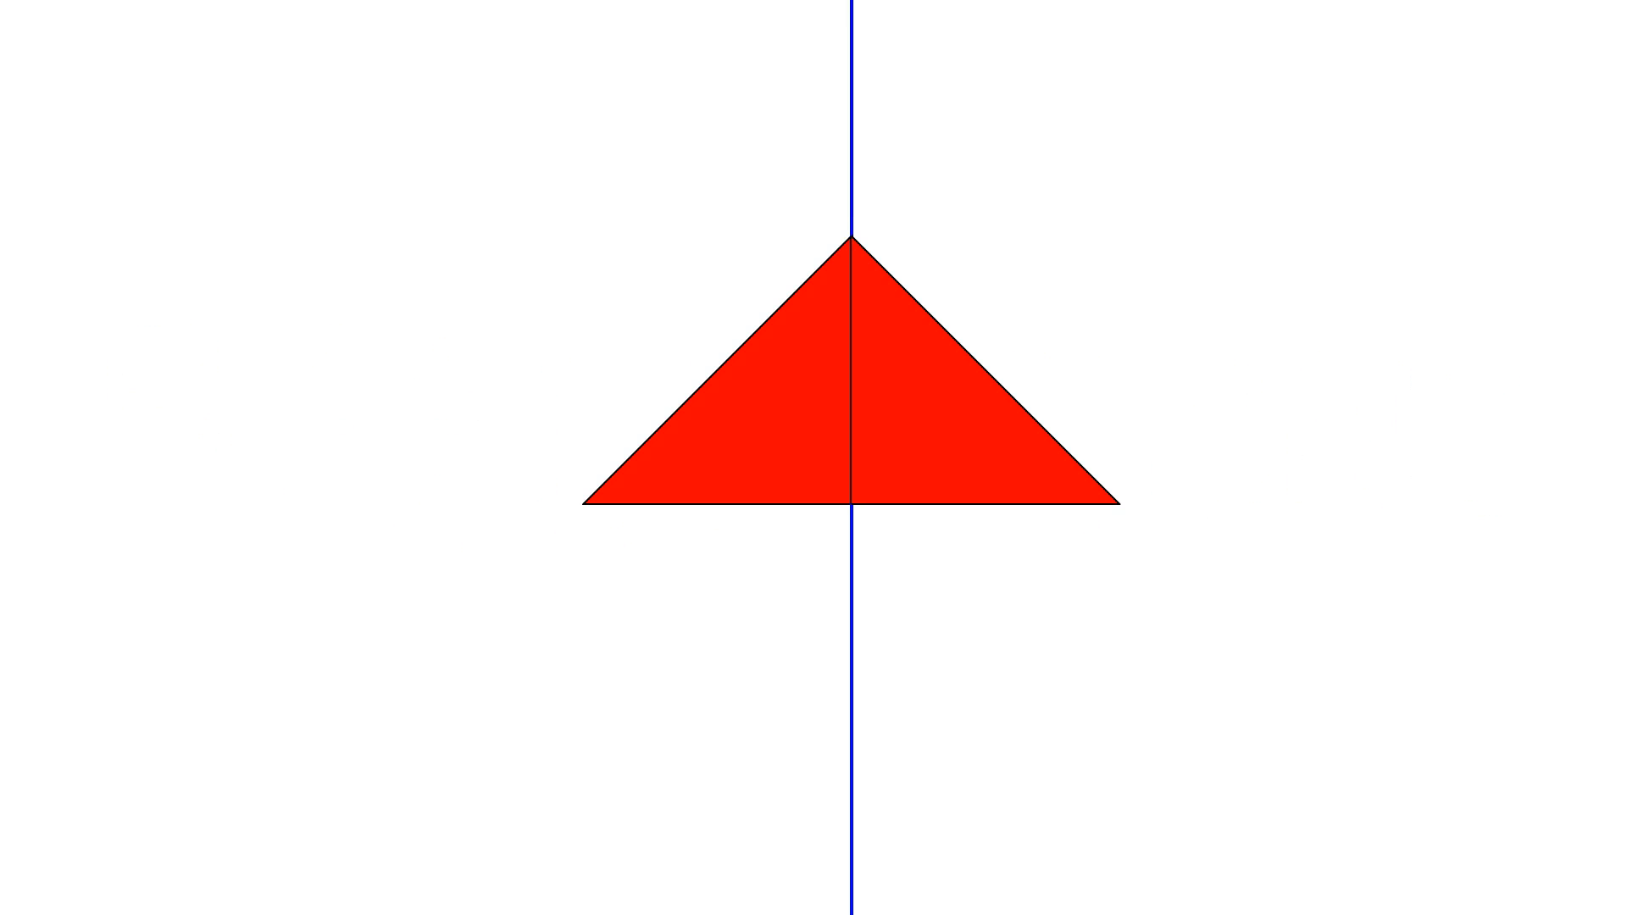
pyautogui.write('Line of Reflection')
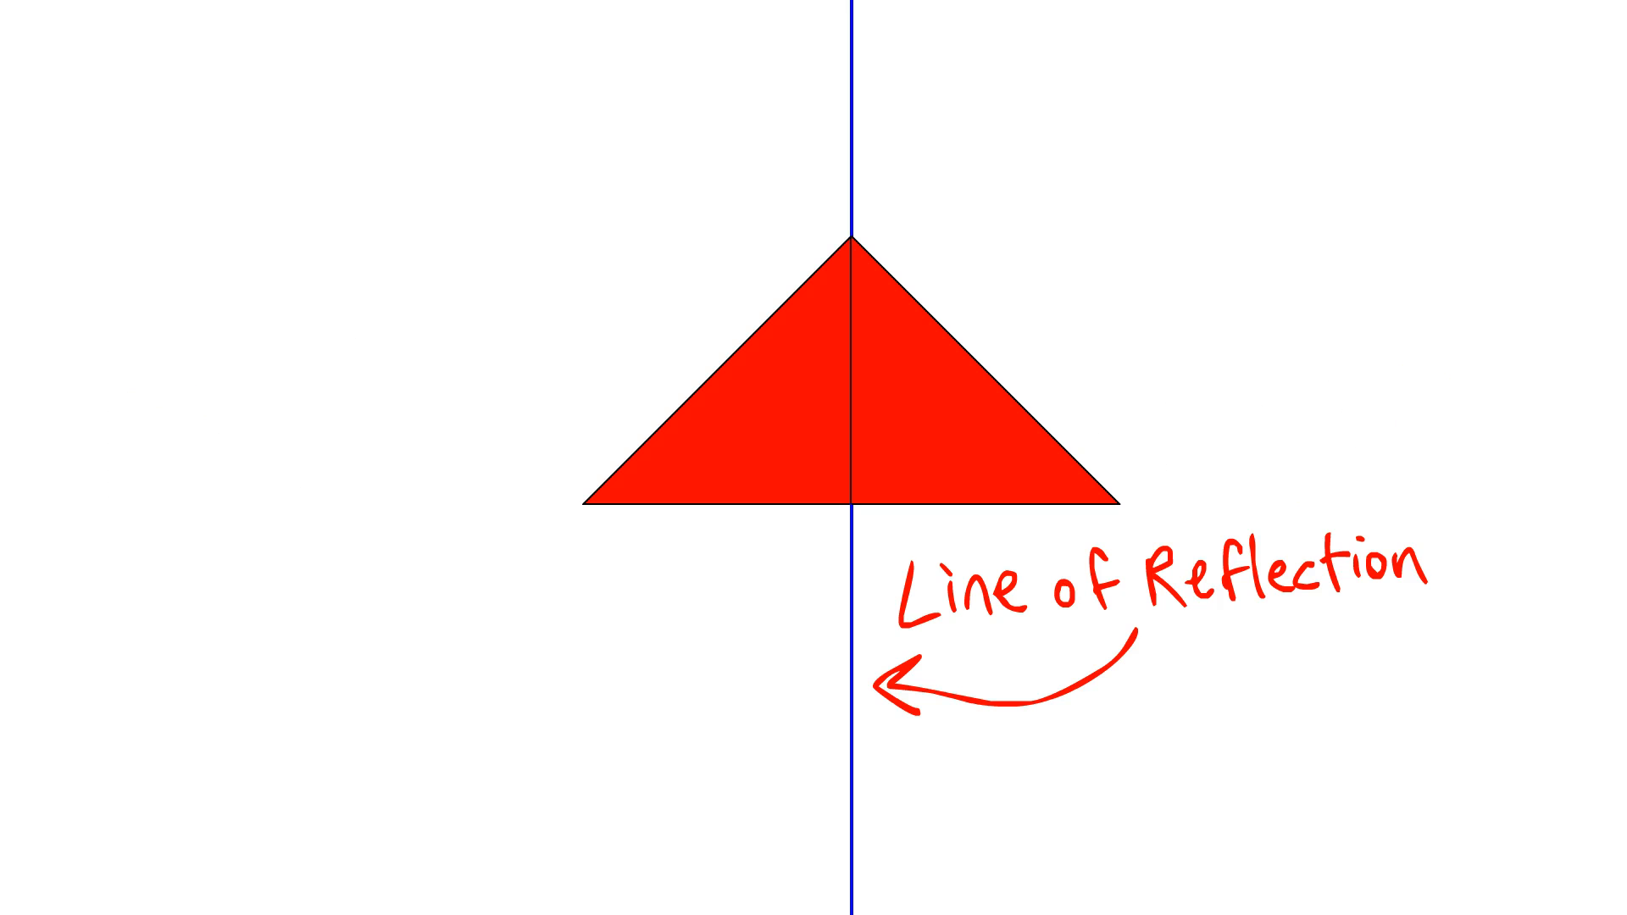